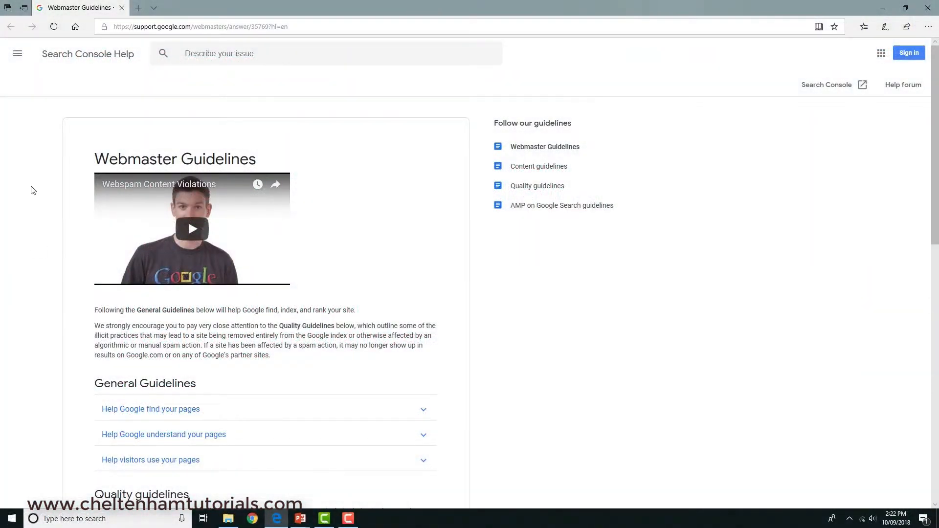
pyautogui.moveTo(117, 440)
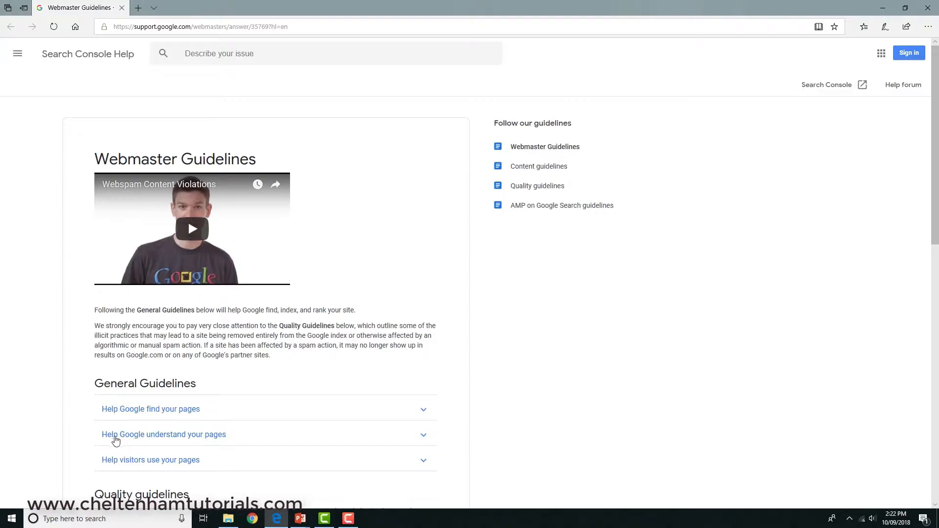
# Expand 'Help Google understand your pages' and highlight words in the descriptive alt attribute advice
pyautogui.click(163, 435)
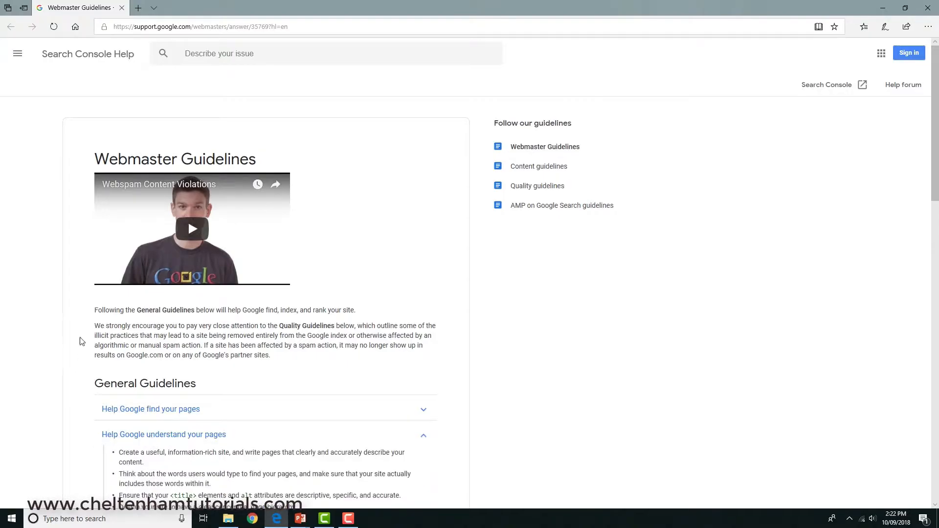
pyautogui.scroll(-3)
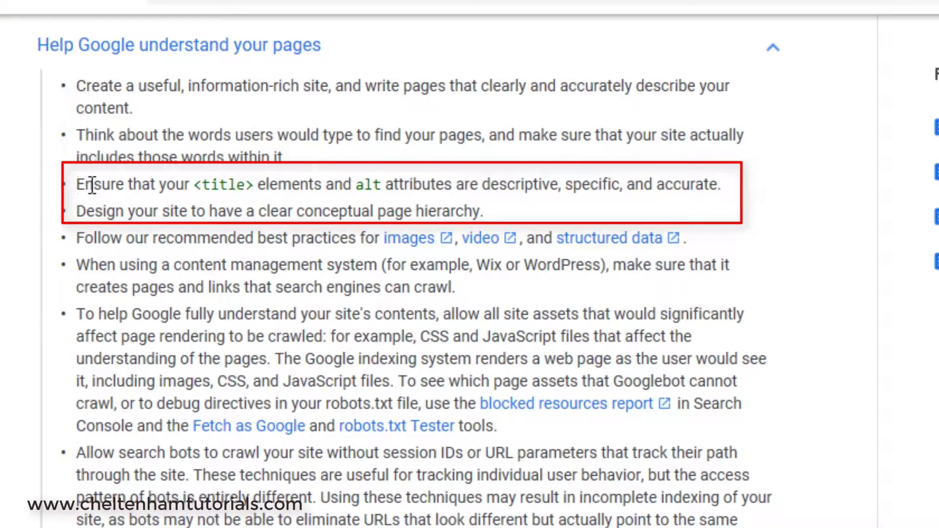
pyautogui.moveTo(349, 183)
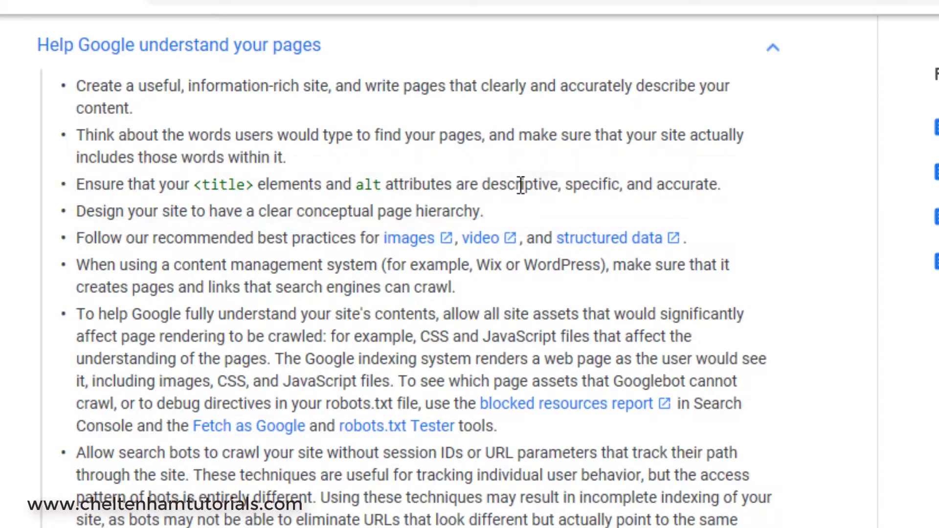
pyautogui.doubleClick(592, 184)
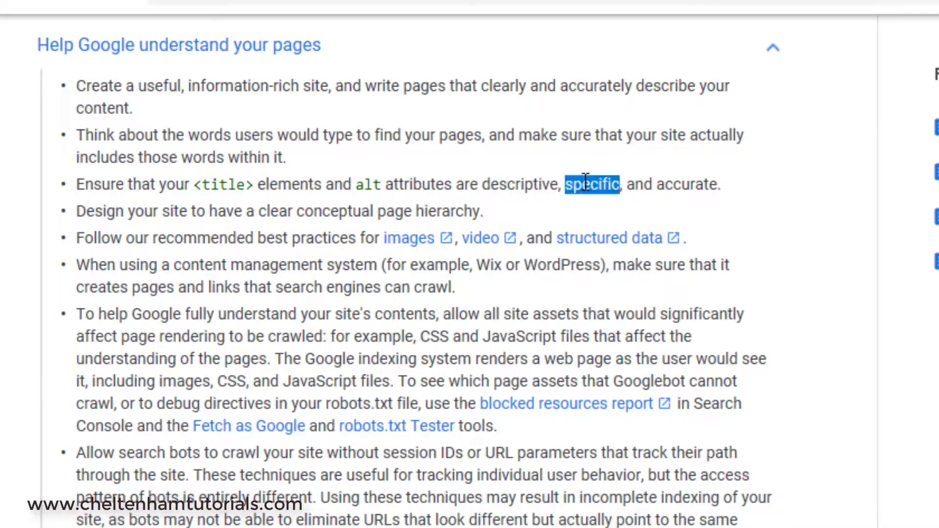
pyautogui.doubleClick(685, 185)
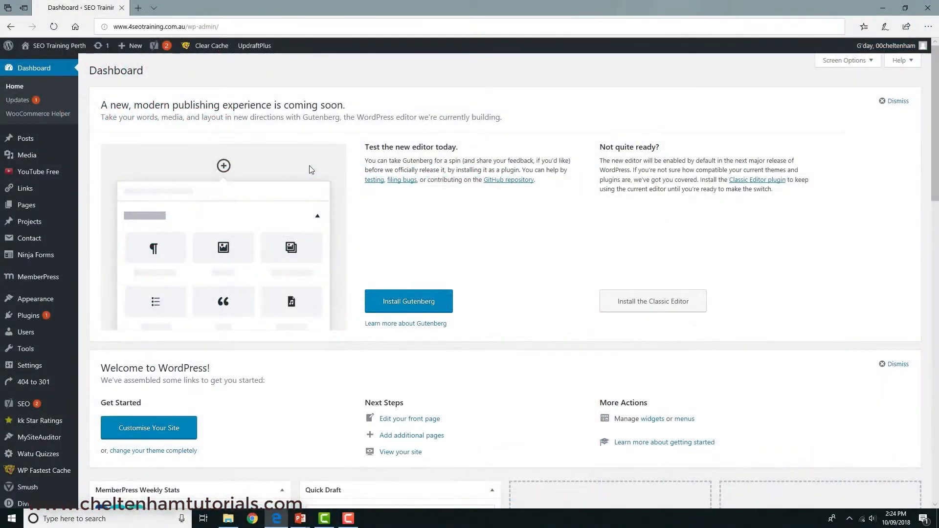
pyautogui.moveTo(321, 144)
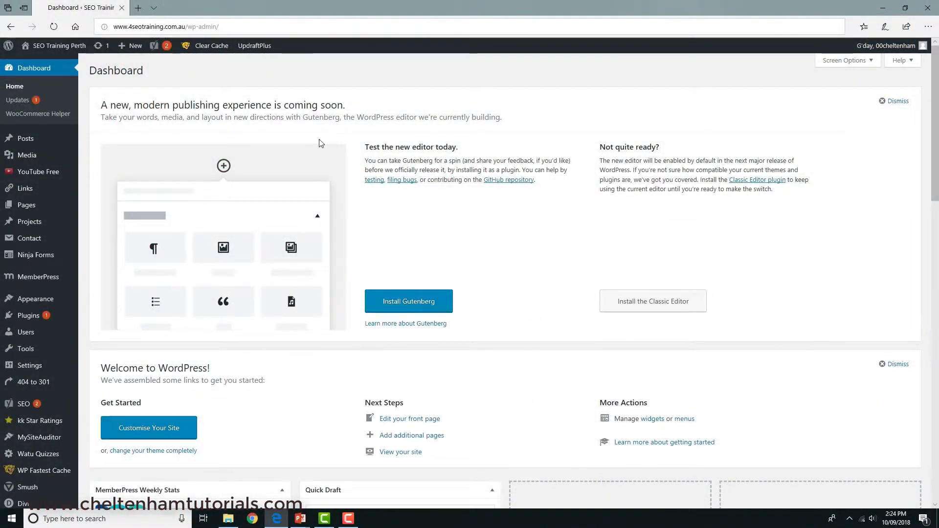
pyautogui.moveTo(286, 161)
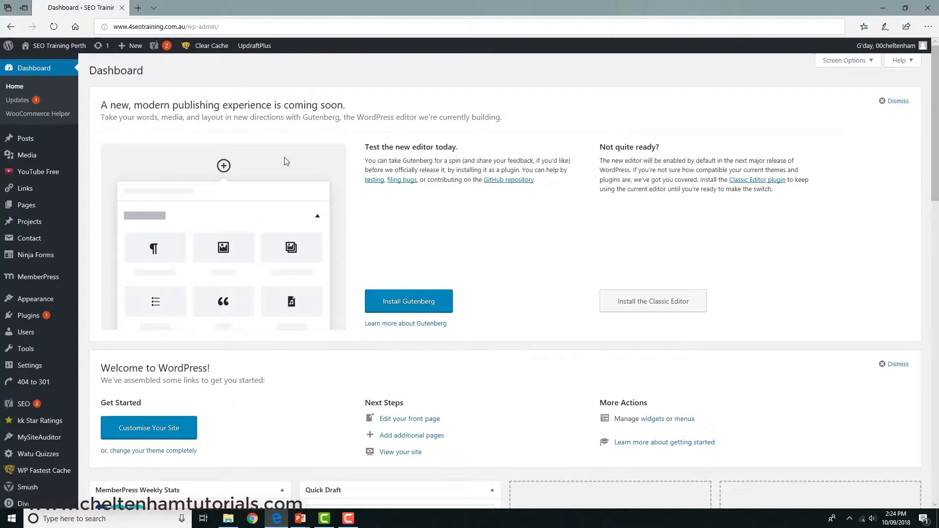
pyautogui.moveTo(195, 166)
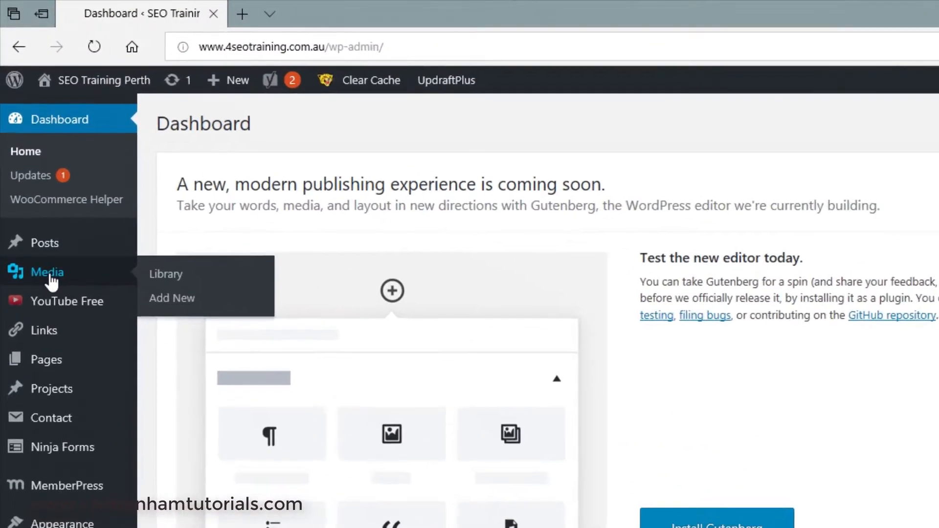
# Go to Media > Add New to reach the Upload New Media page
pyautogui.click(171, 298)
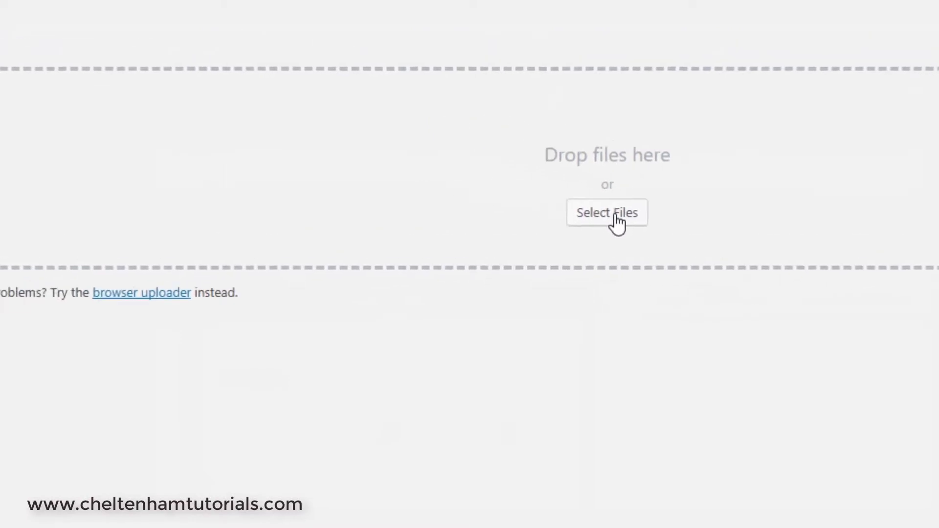
# Upload microsoft-office-2010-training-materials-cheltenham.jpg from the Pictures folder
pyautogui.click(606, 213)
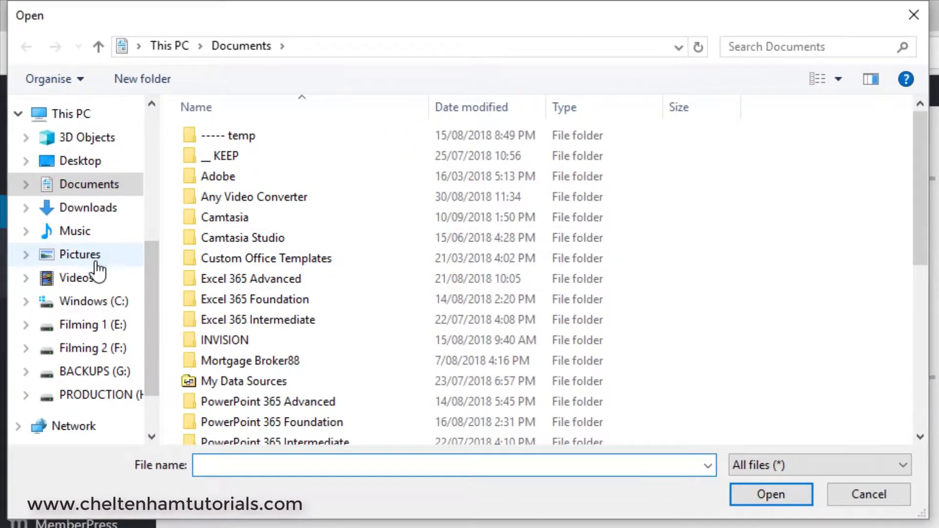
pyautogui.click(80, 254)
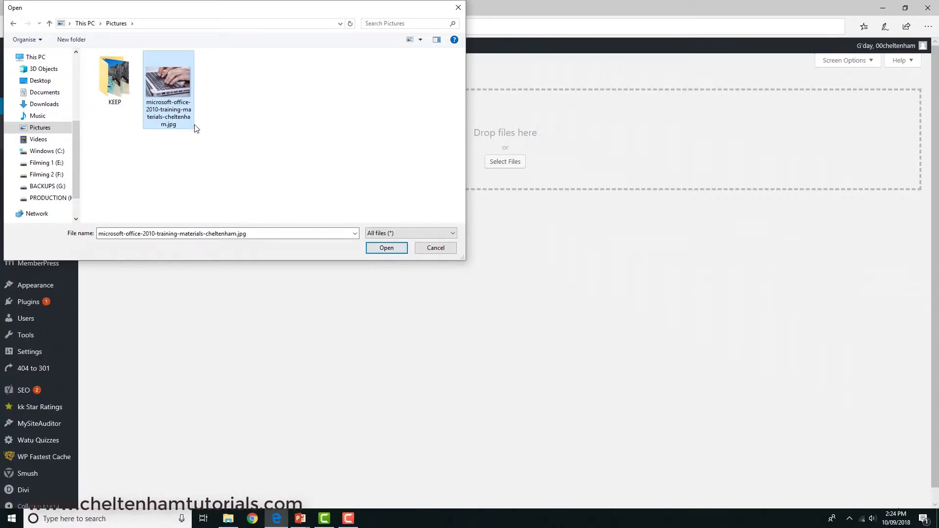
pyautogui.click(386, 248)
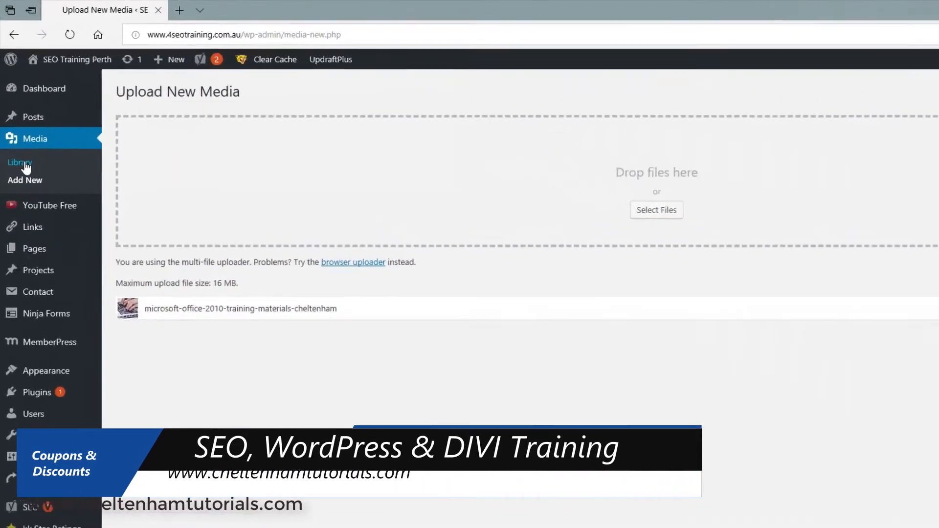
# Give the uploaded keyboard photo the alt text 'Microsoft Word Training' in its attachment details
pyautogui.click(20, 161)
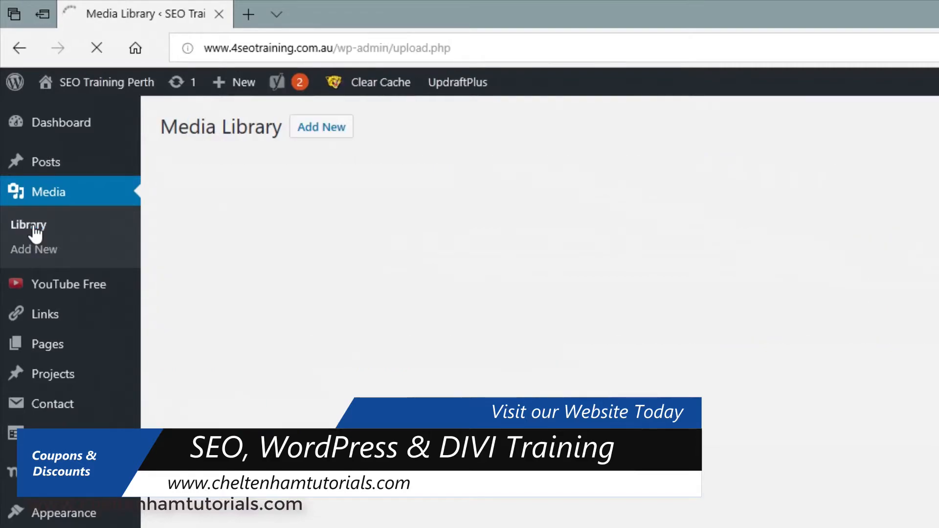
pyautogui.click(28, 225)
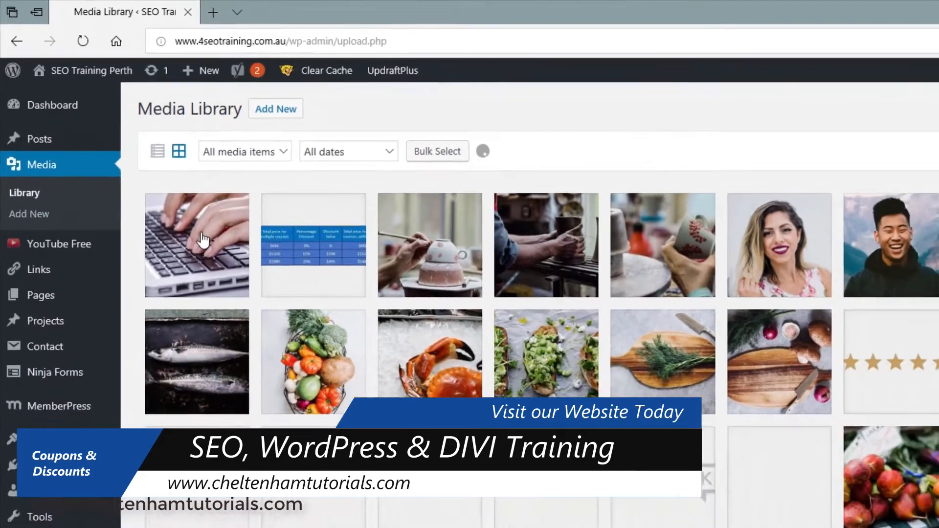
pyautogui.click(197, 244)
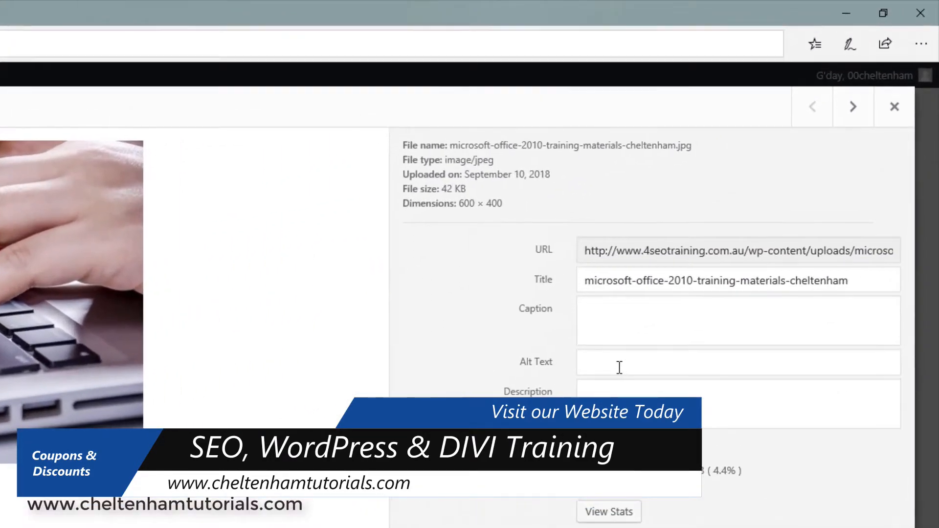
pyautogui.click(738, 362)
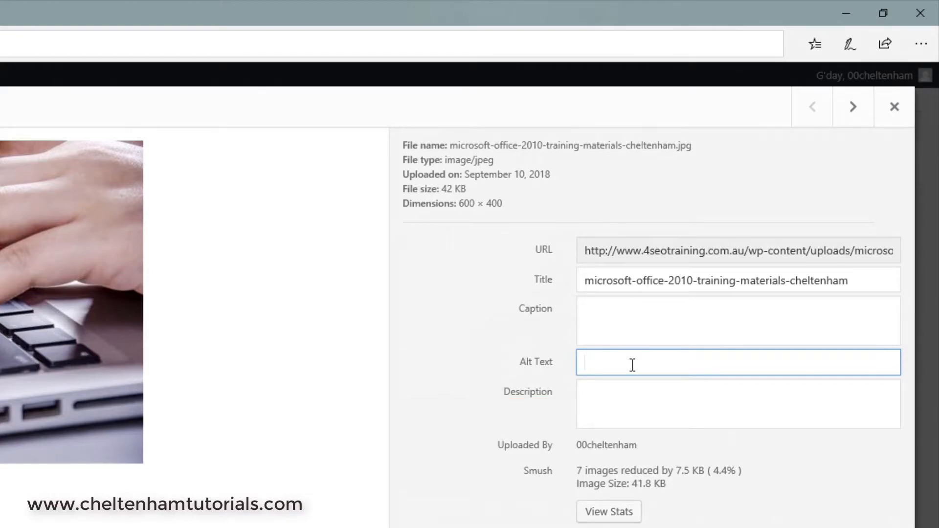
pyautogui.write('Microsoft')
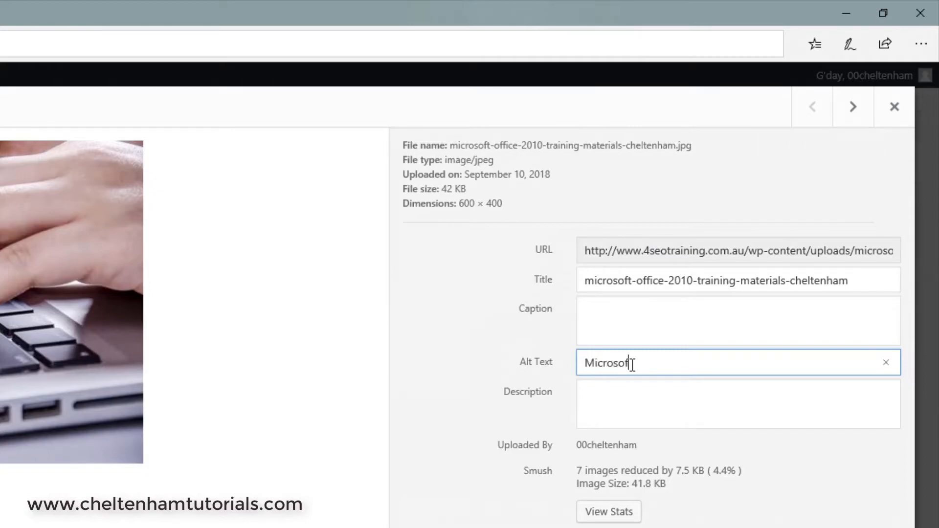
pyautogui.write('WOrd T')
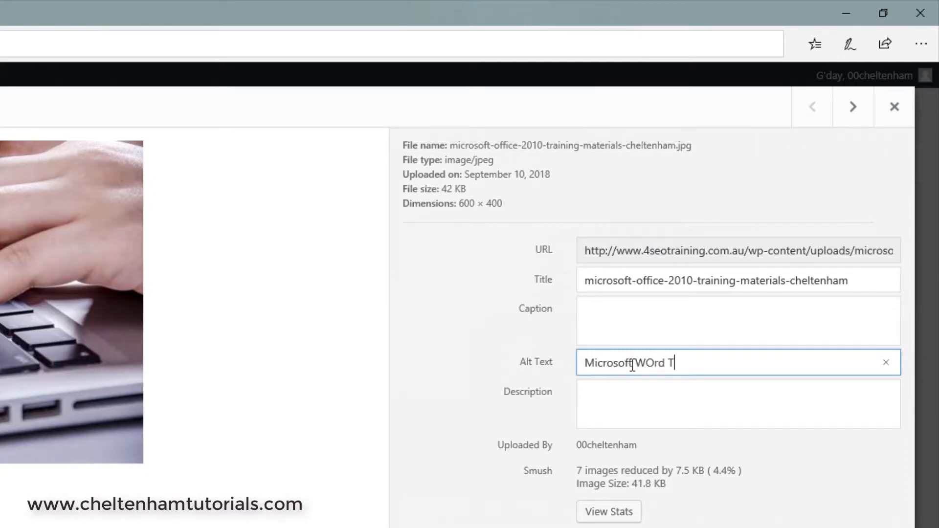
pyautogui.write('raining')
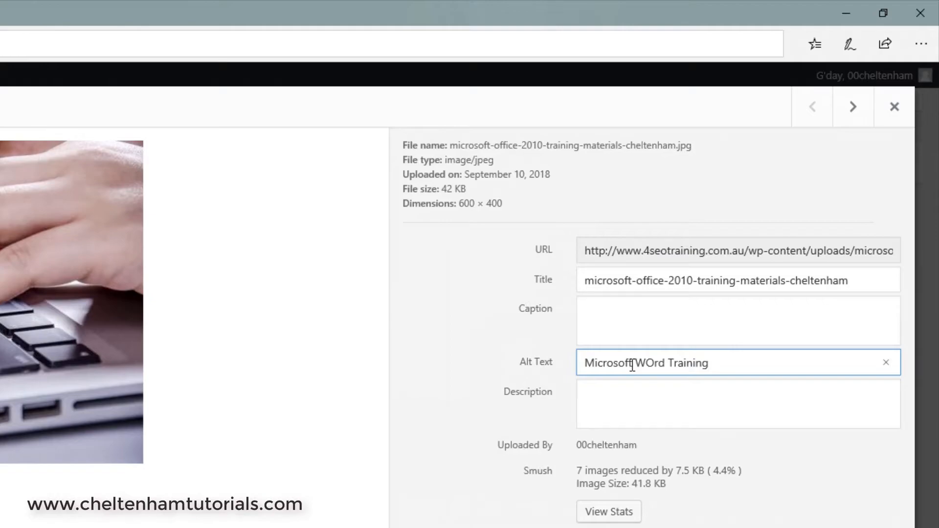
pyautogui.write('Microsoft Word Training')
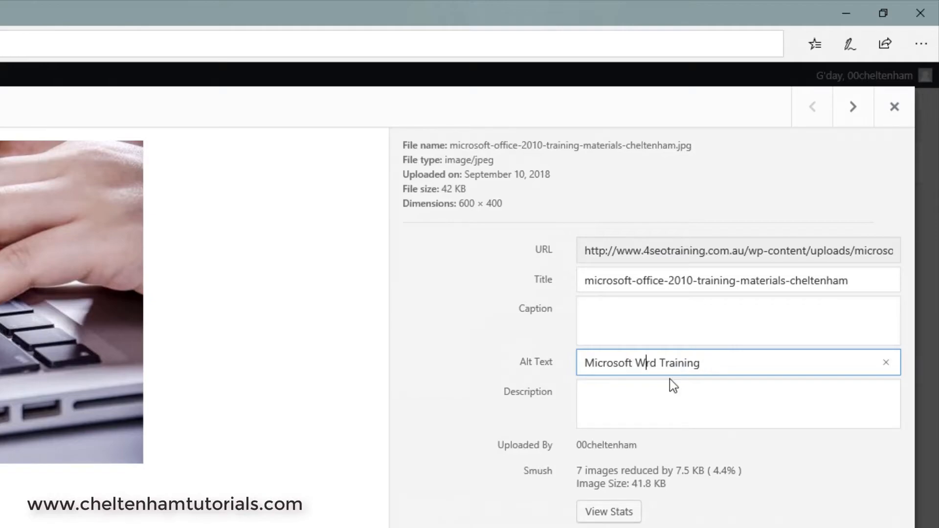
pyautogui.write('o')
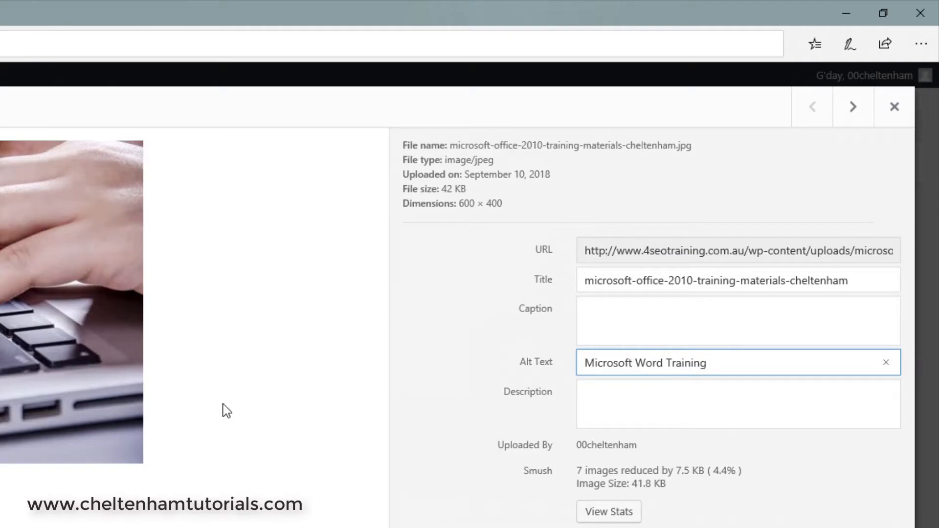
pyautogui.moveTo(476, 144)
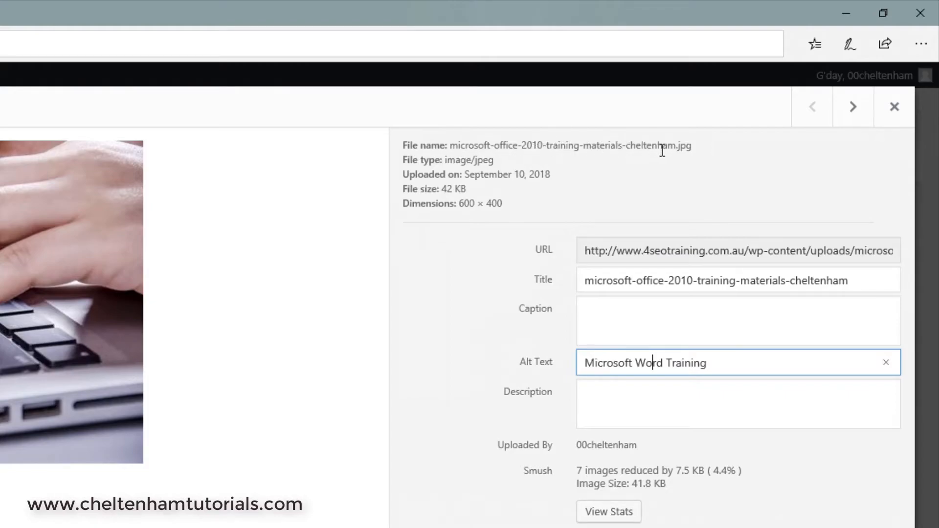
pyautogui.moveTo(609, 359)
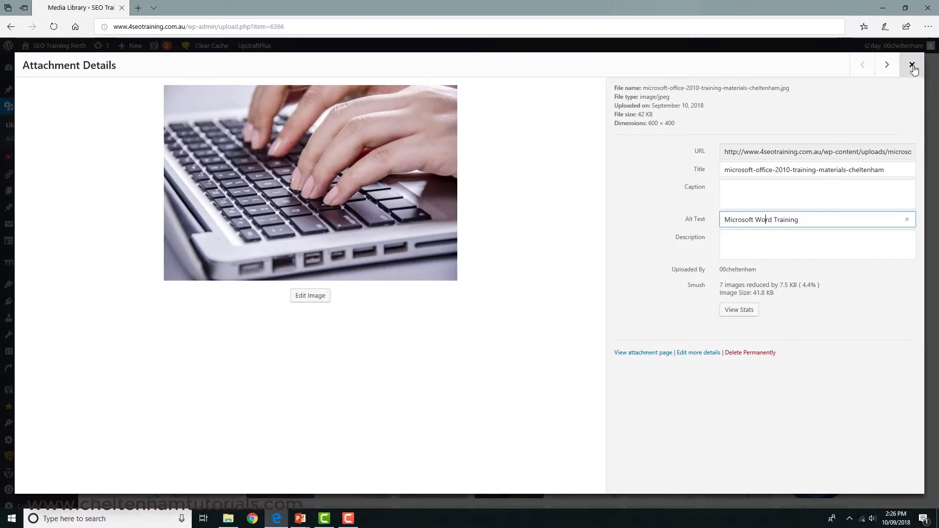
pyautogui.click(913, 66)
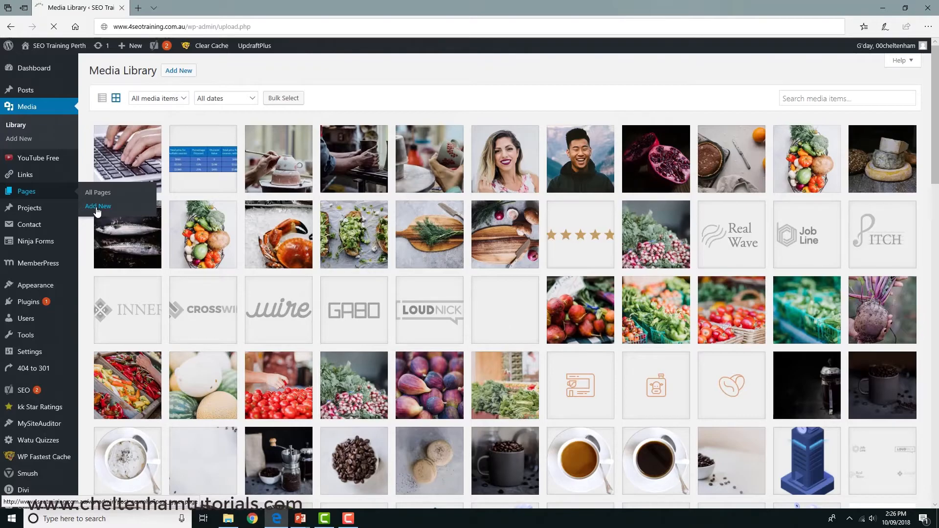
pyautogui.click(98, 207)
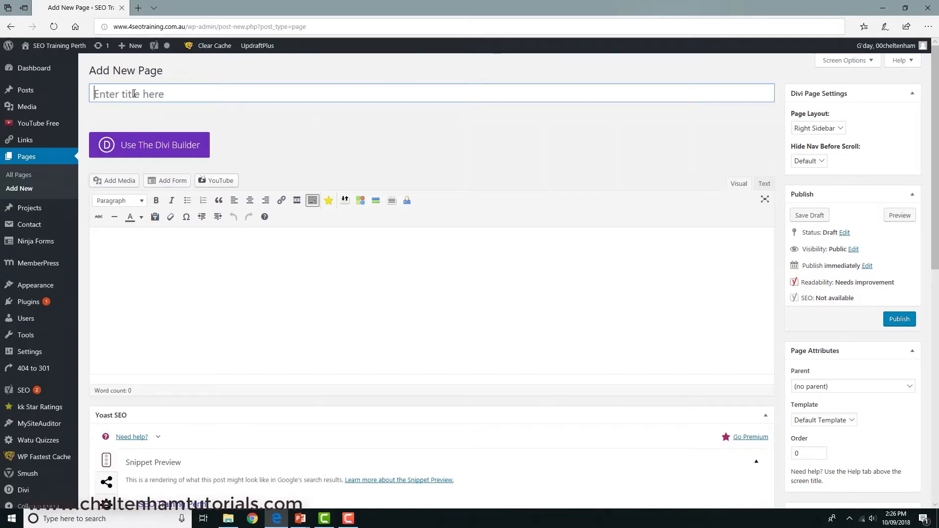
pyautogui.write('0000000000')
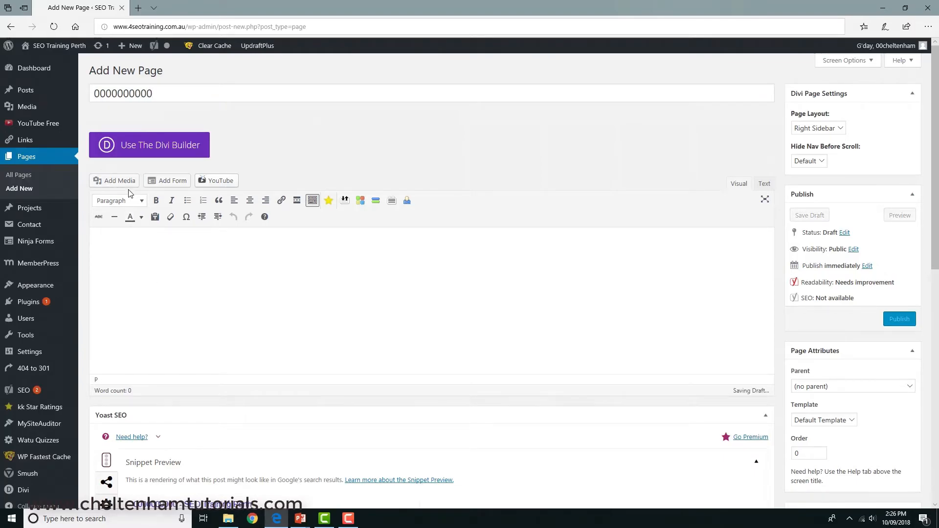
# Insert the keyboard photo from the Media Library and view the HTML showing alt="Microsoft Word Training"
pyautogui.click(114, 180)
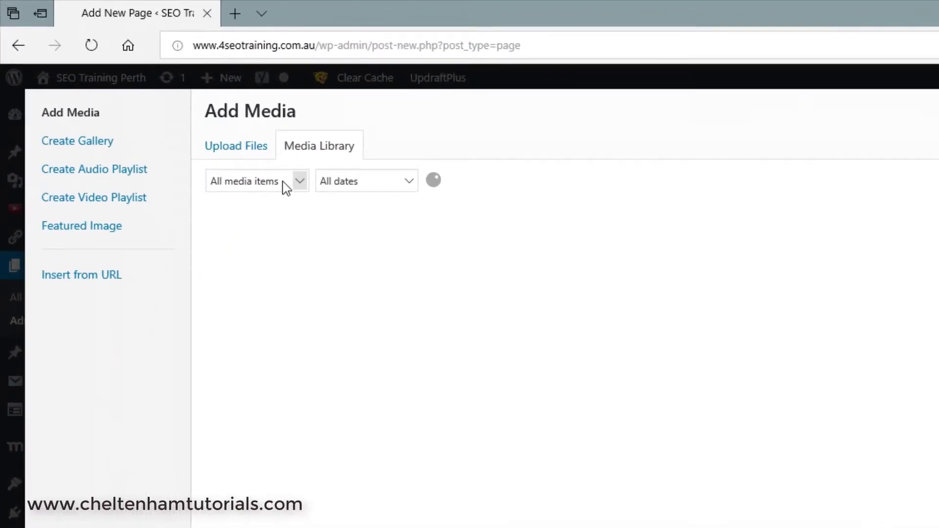
pyautogui.click(319, 146)
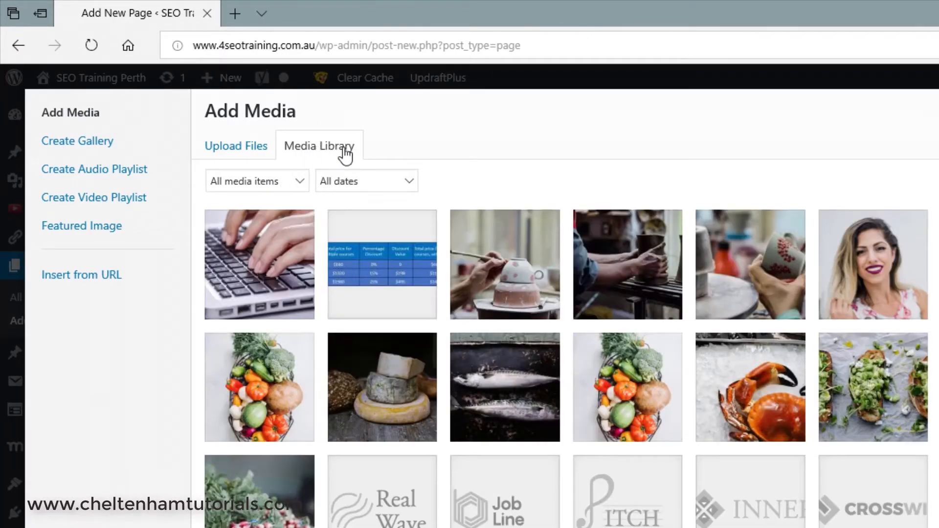
pyautogui.moveTo(242, 254)
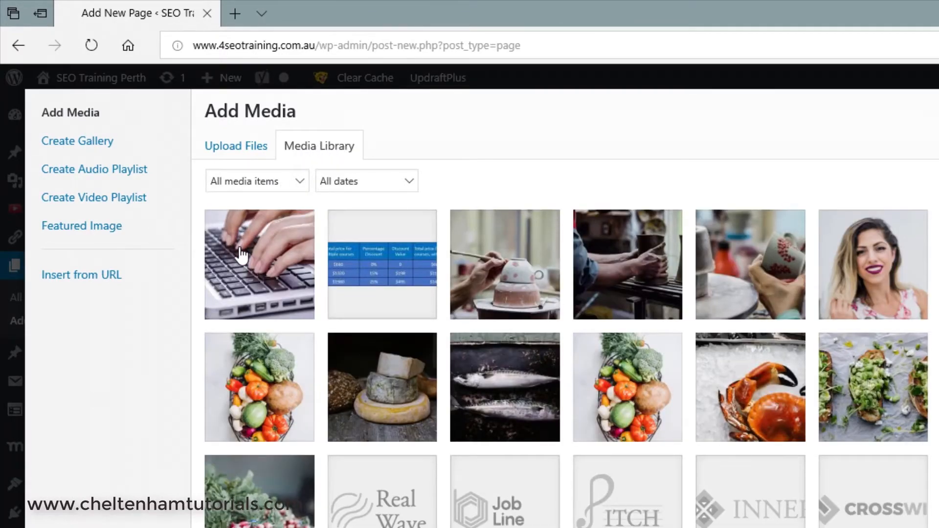
pyautogui.click(259, 264)
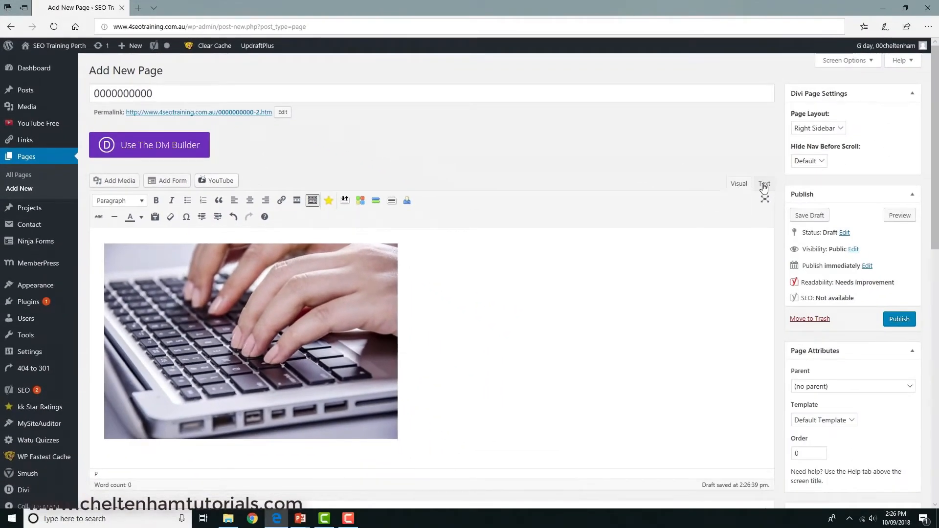
pyautogui.click(765, 184)
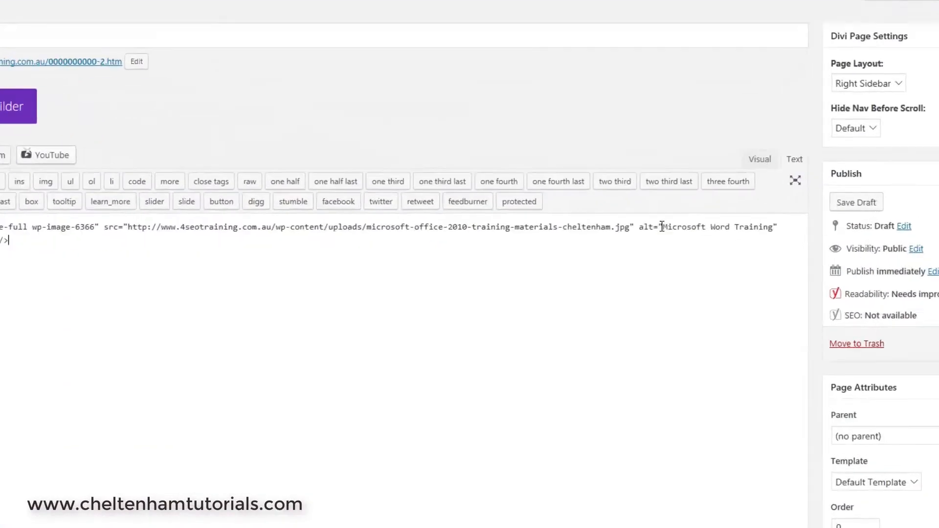